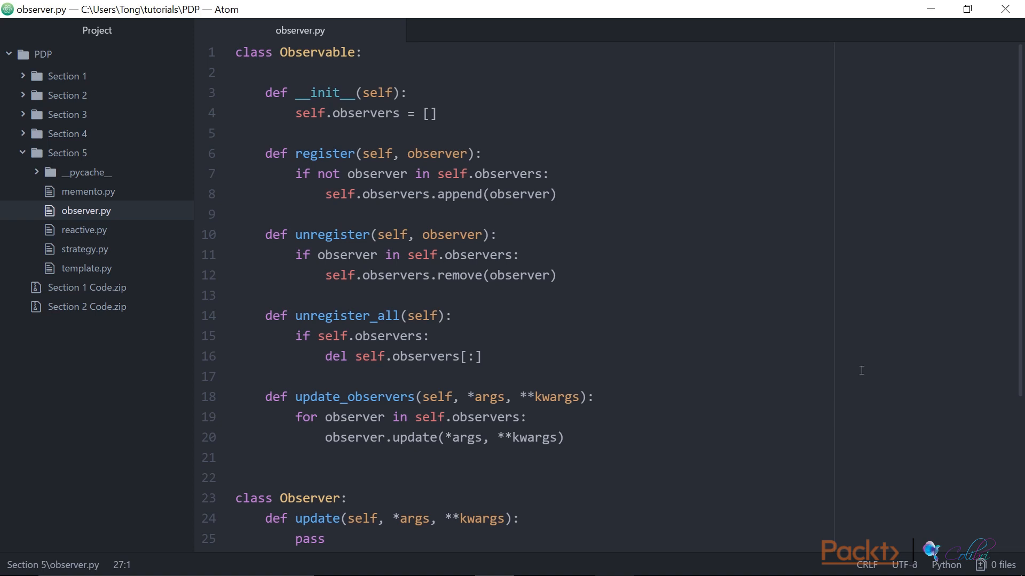
- Start a Python interpreter in the PowerShell window
{"action": "scroll", "scroll_direction": "down", "scroll_amount": 3}
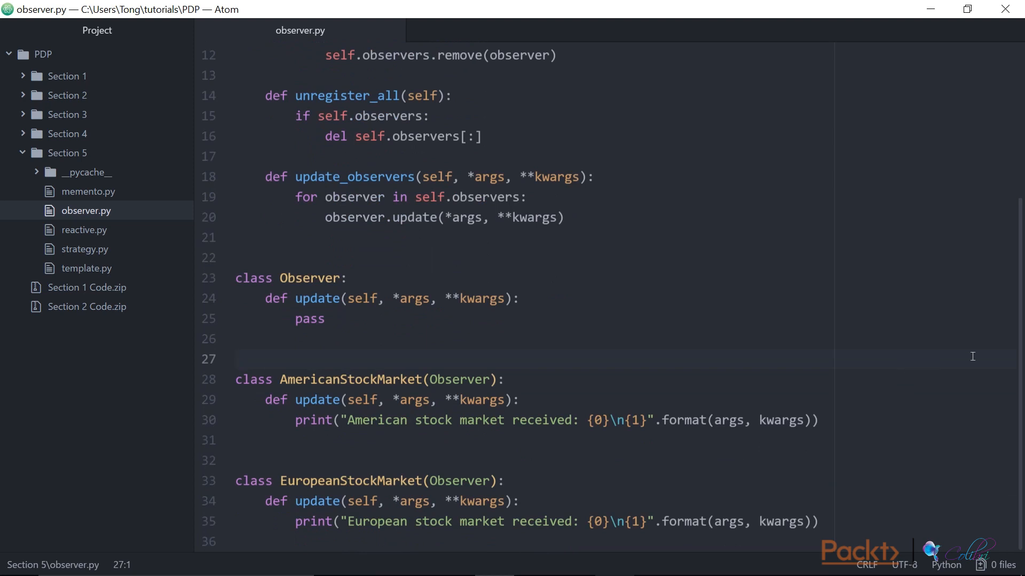
{"action": "left_click", "coordinate": [238, 358]}
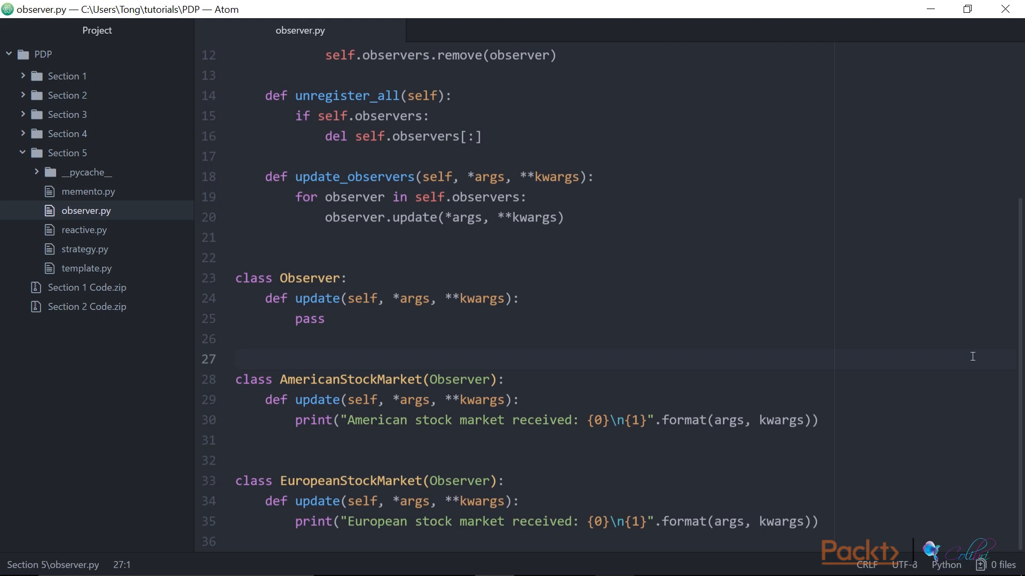
{"action": "left_click", "coordinate": [237, 358]}
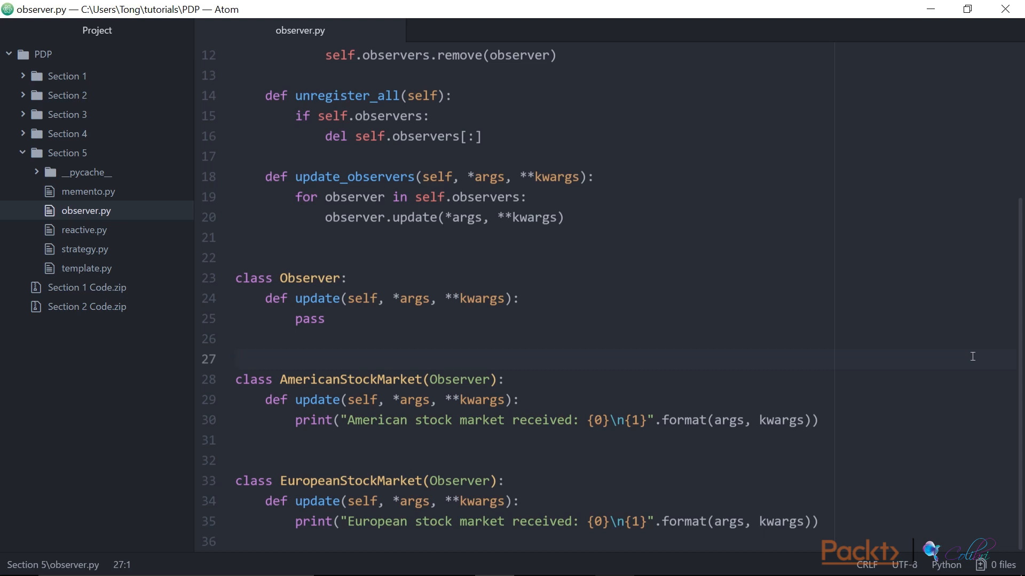
{"action": "left_click", "coordinate": [237, 358]}
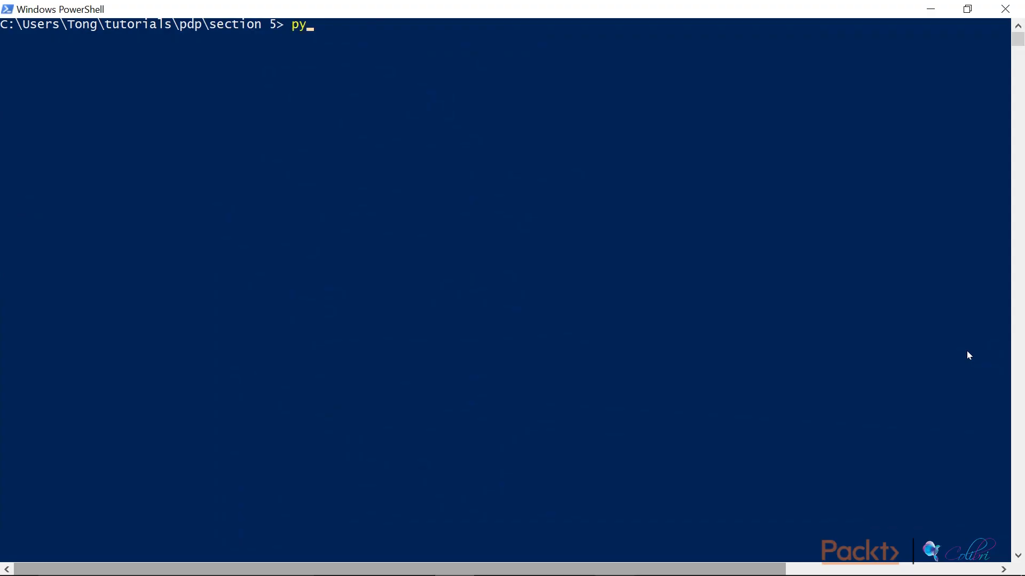
{"action": "type", "text": "thon"}
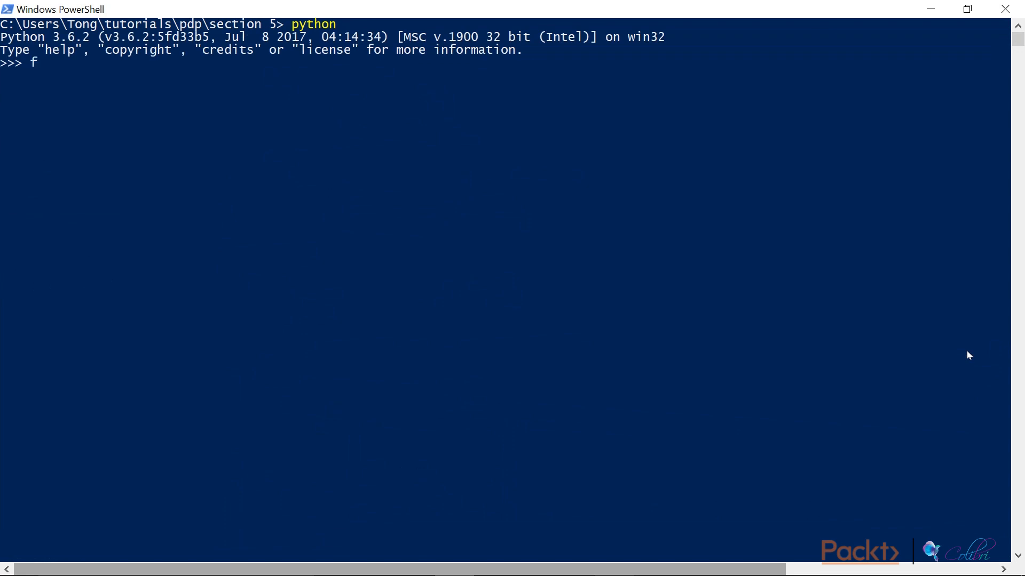
- Import Observable, AmericanStockMarket and EuropeanStockMarket from the observer module
{"action": "type", "text": "rom observer impo"}
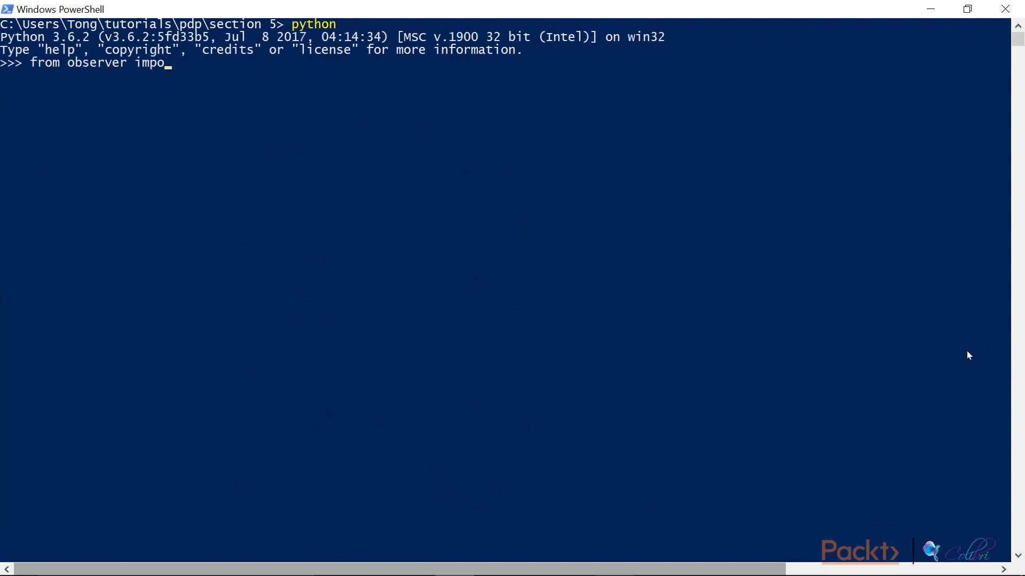
{"action": "type", "text": "rt Observable,"}
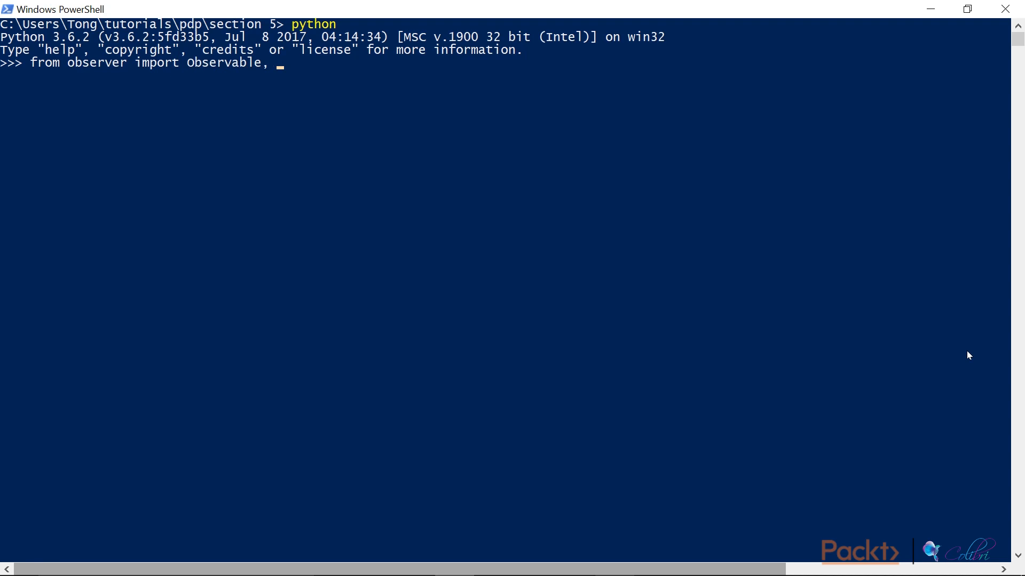
{"action": "type", "text": "AmericanStoc"}
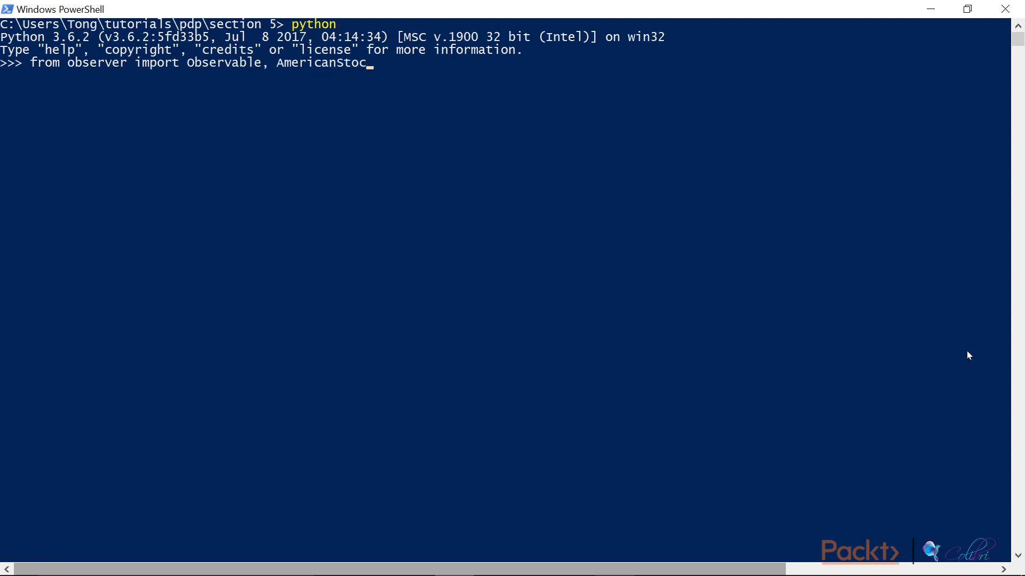
{"action": "type", "text": "kMarket, European"}
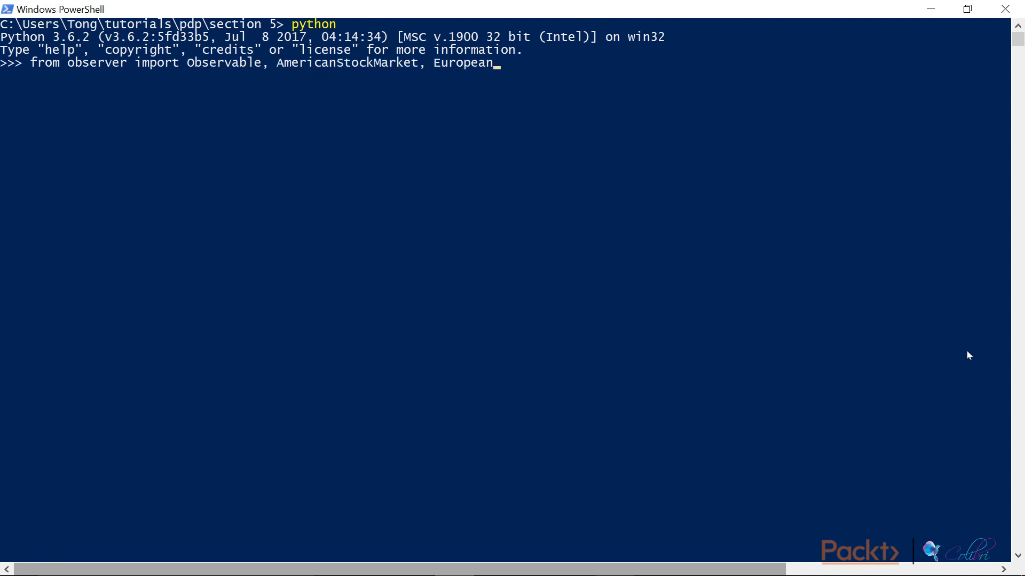
{"action": "type", "text": "StockMarket"}
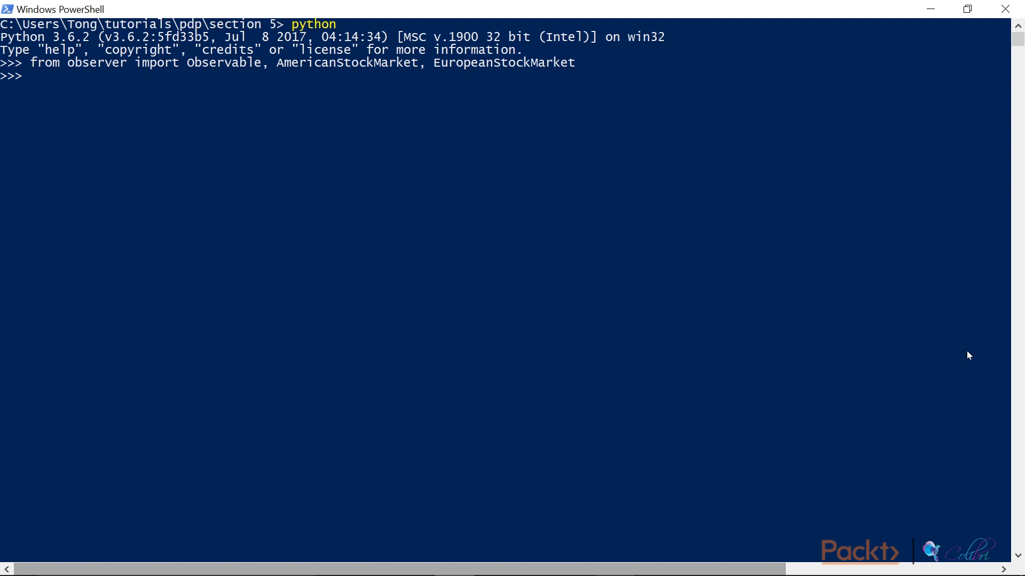
{"action": "type", "text": "really"}
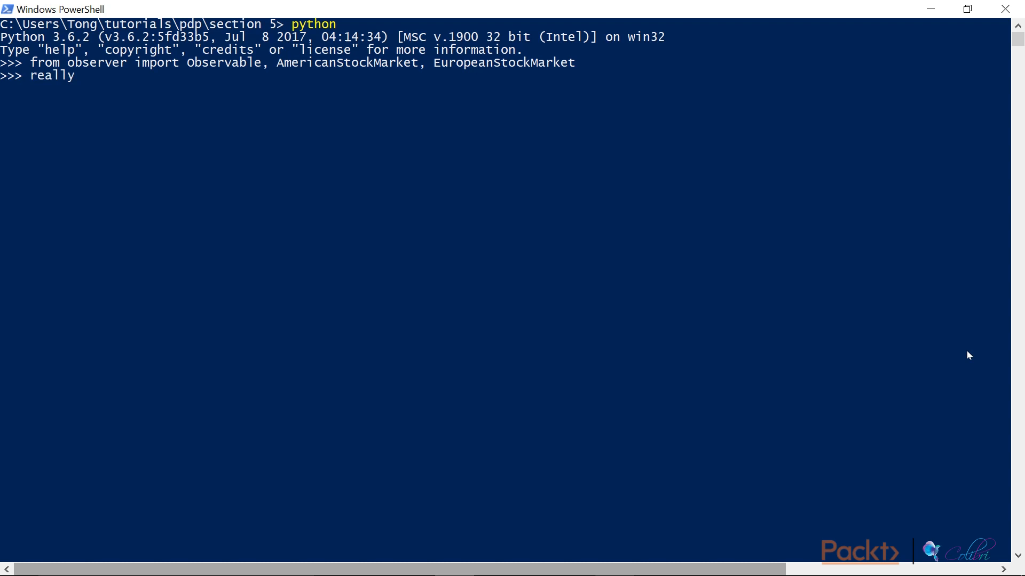
- Create really_big_company as an Observable and american_observer as an AmericanStockMarket
{"action": "type", "text": "_big_company"}
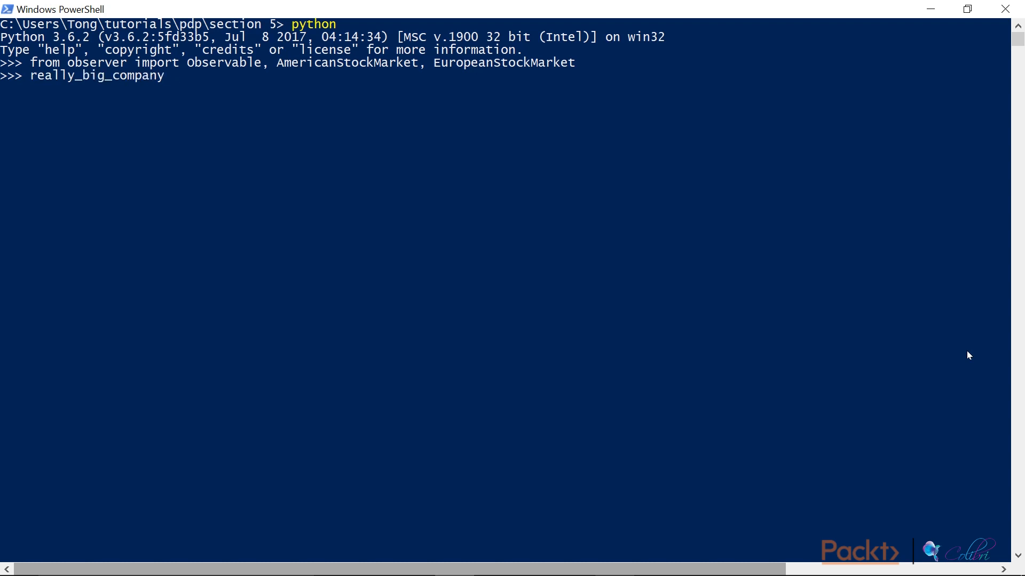
{"action": "type", "text": "= Observable()"}
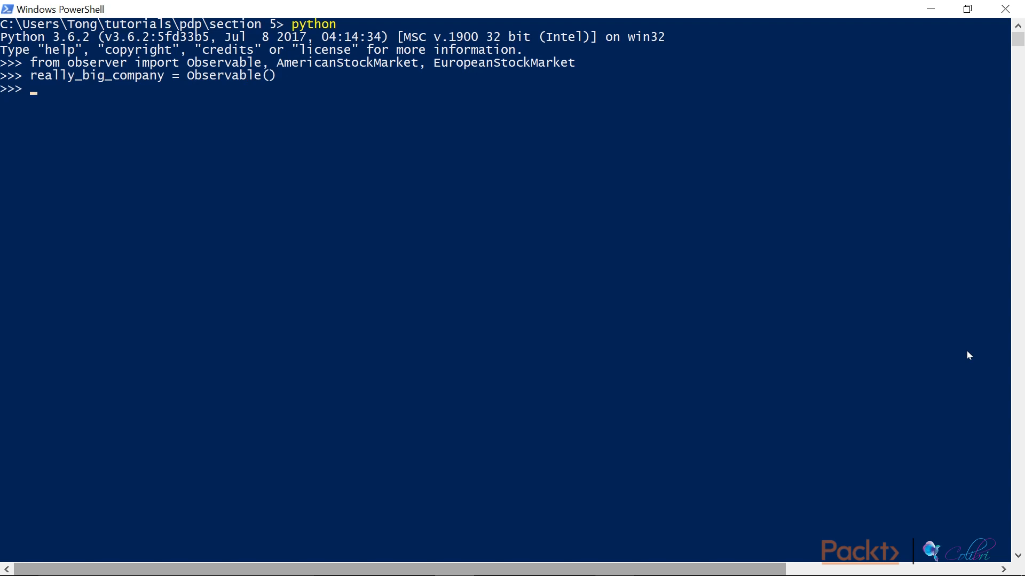
{"action": "type", "text": "american_o"}
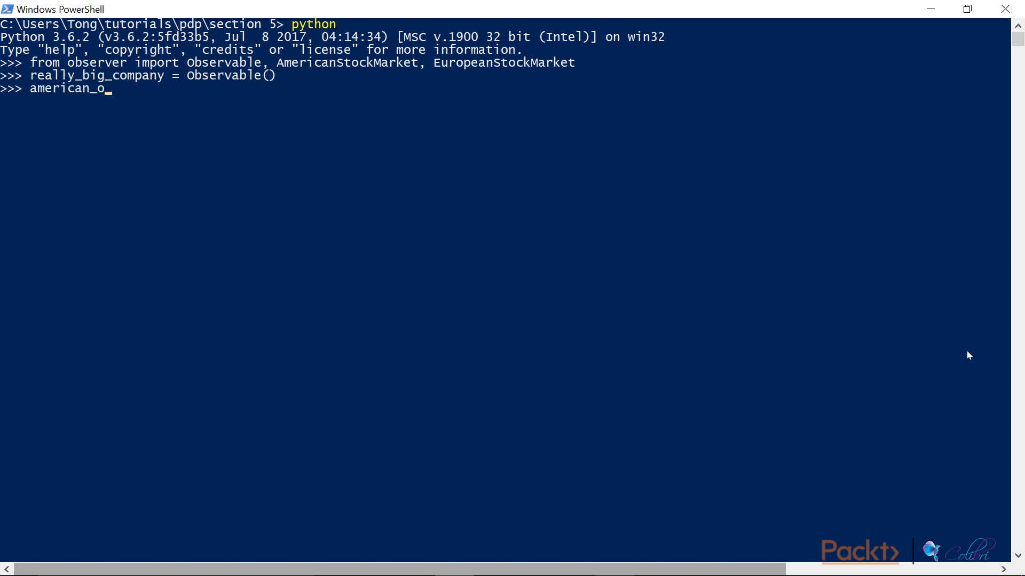
{"action": "type", "text": "bserver"}
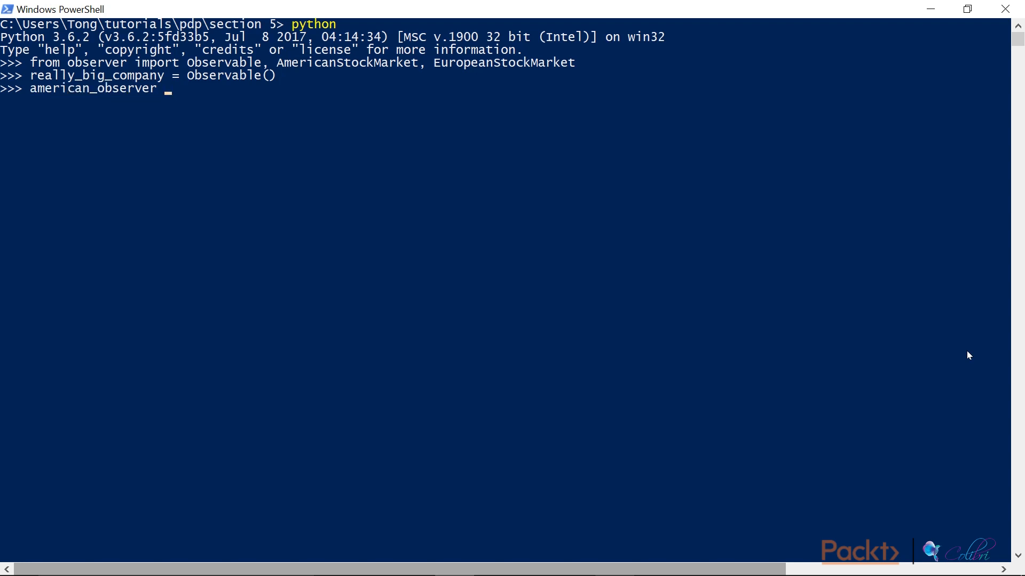
{"action": "type", "text": "= AmericanStockMarket("}
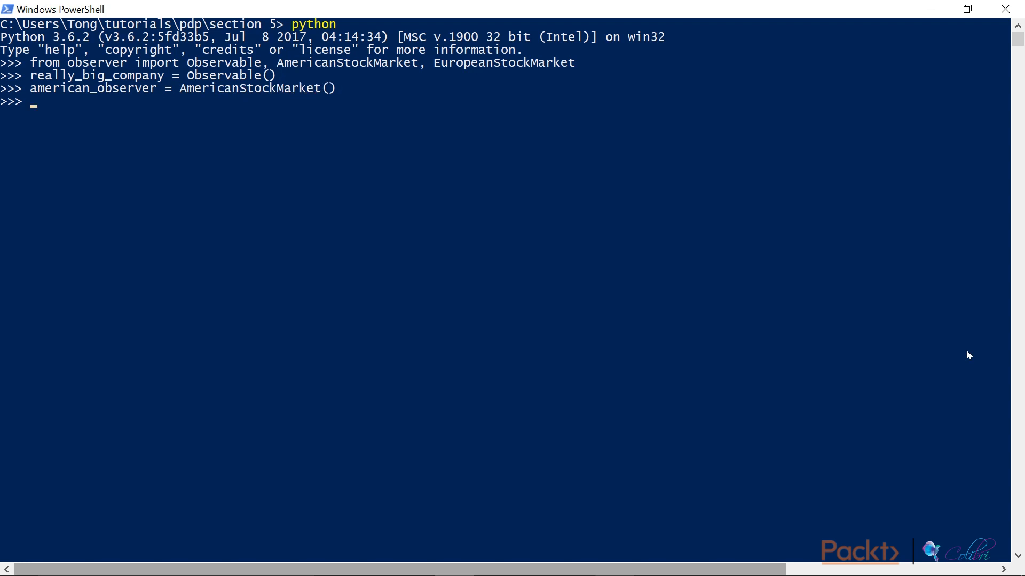
- Register american_observer with really_big_company
{"action": "type", "text": "really_big_compa"}
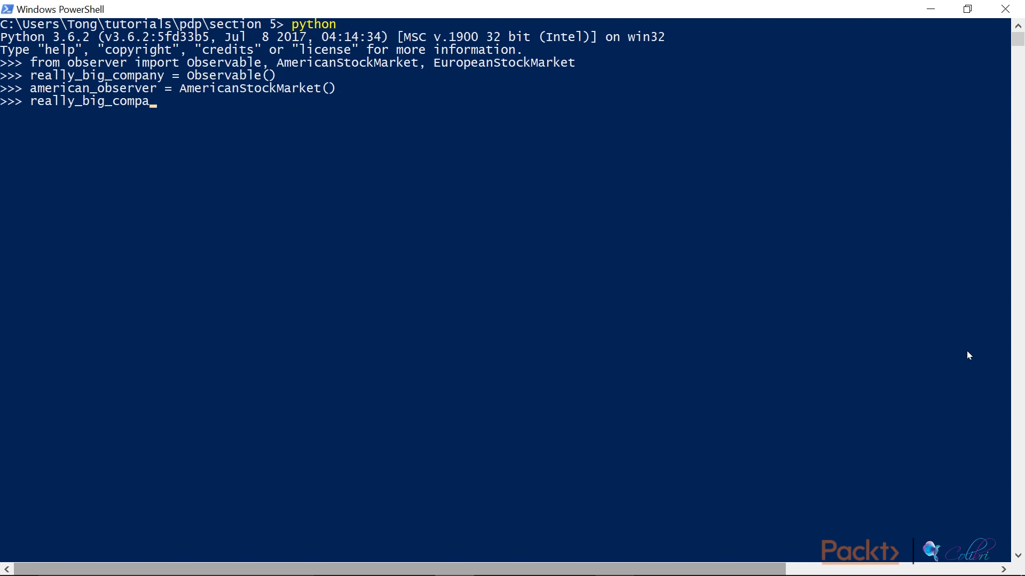
{"action": "type", "text": "ny.register"}
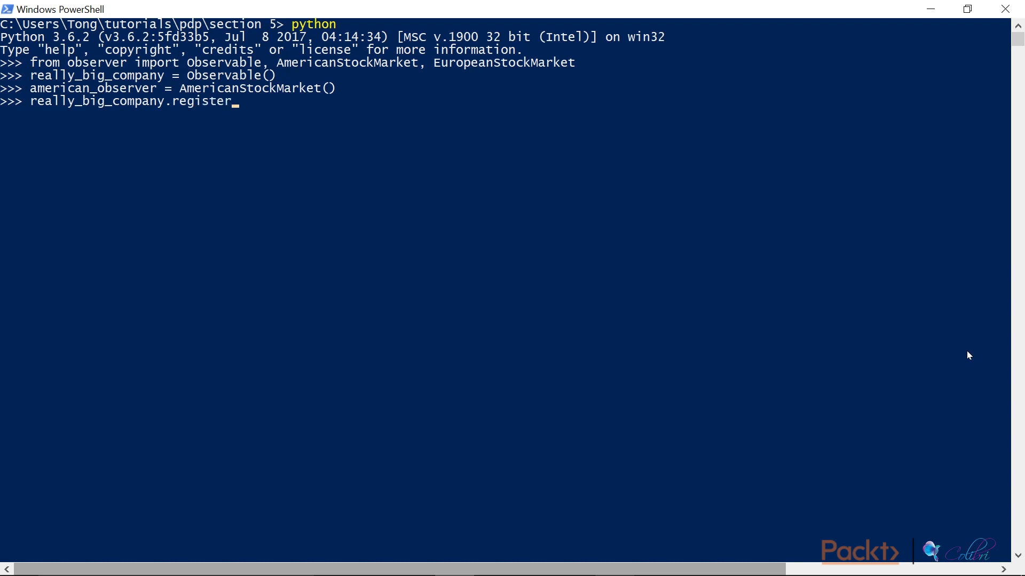
{"action": "type", "text": "(american_a"}
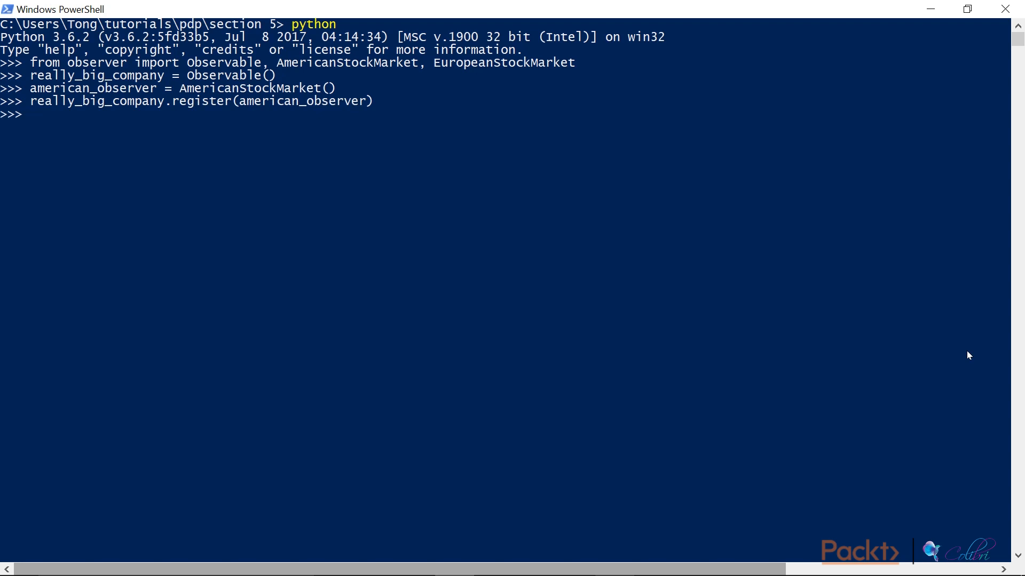
{"action": "type", "text": "euo"}
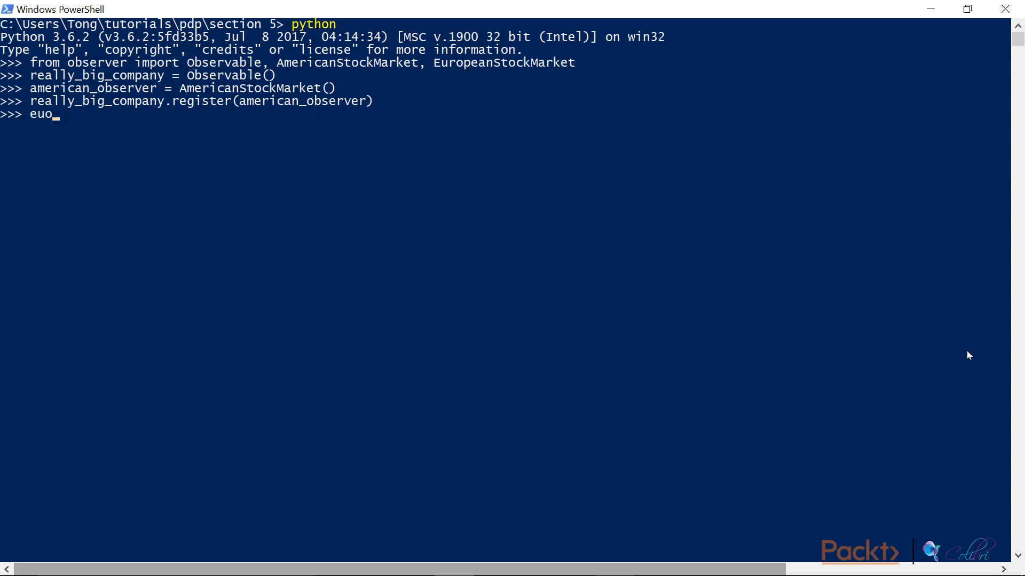
- Create european_observer as a EuropeanStockMarket and register it with really_big_company
{"action": "type", "text": "european_ob"}
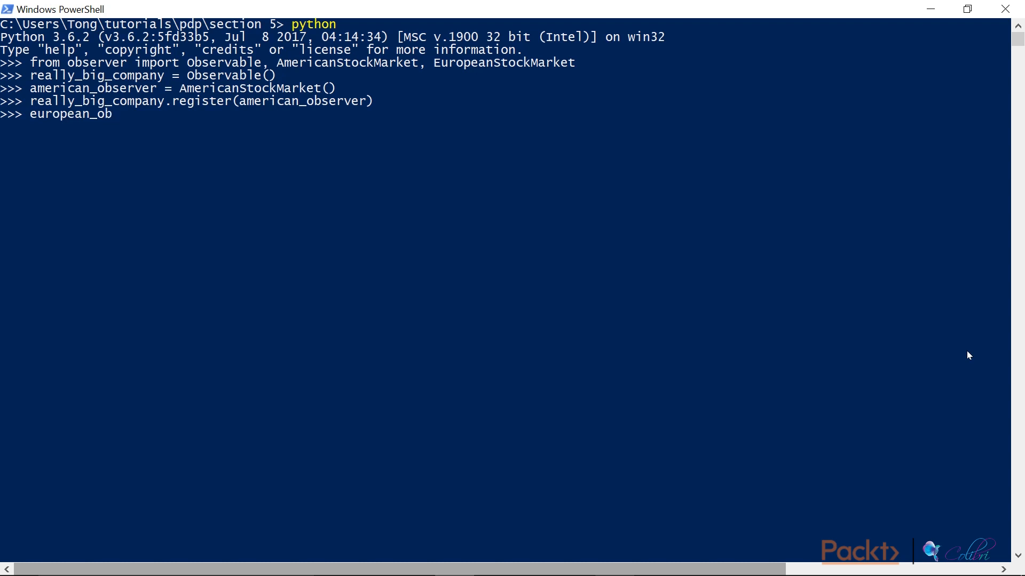
{"action": "type", "text": "server = E"}
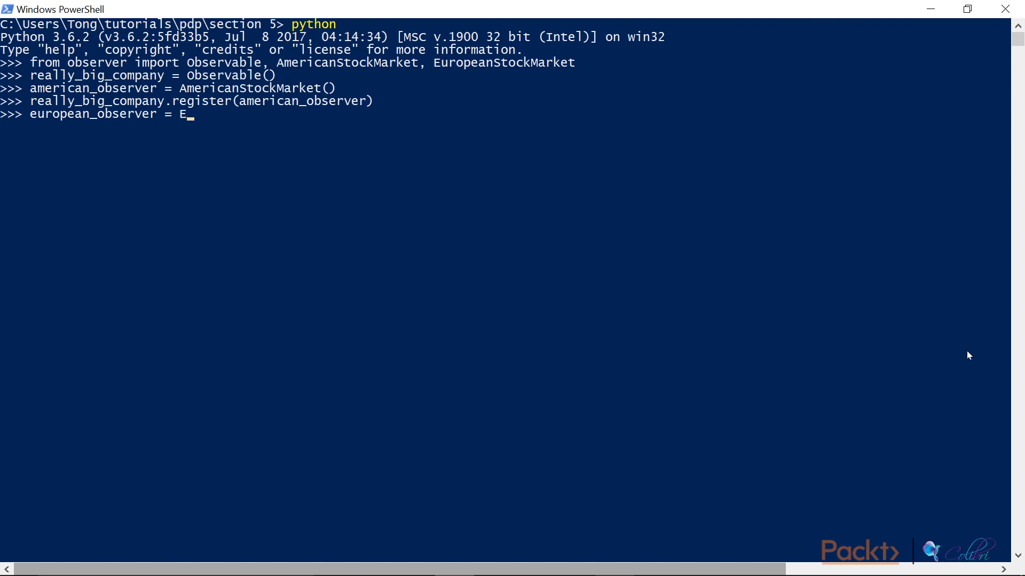
{"action": "type", "text": "uropeanStockMarket("}
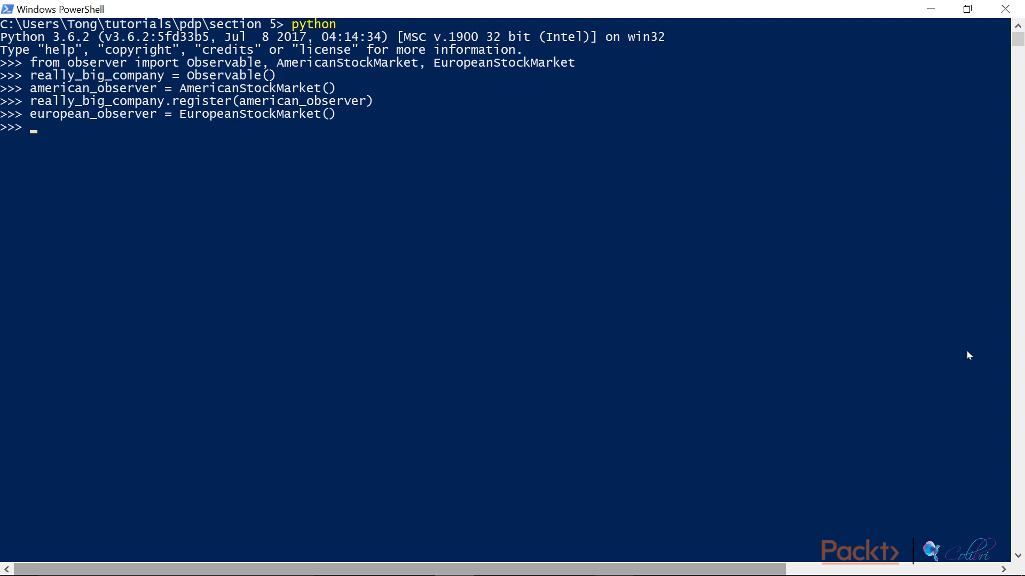
{"action": "type", "text": "really_big_company.register(e"}
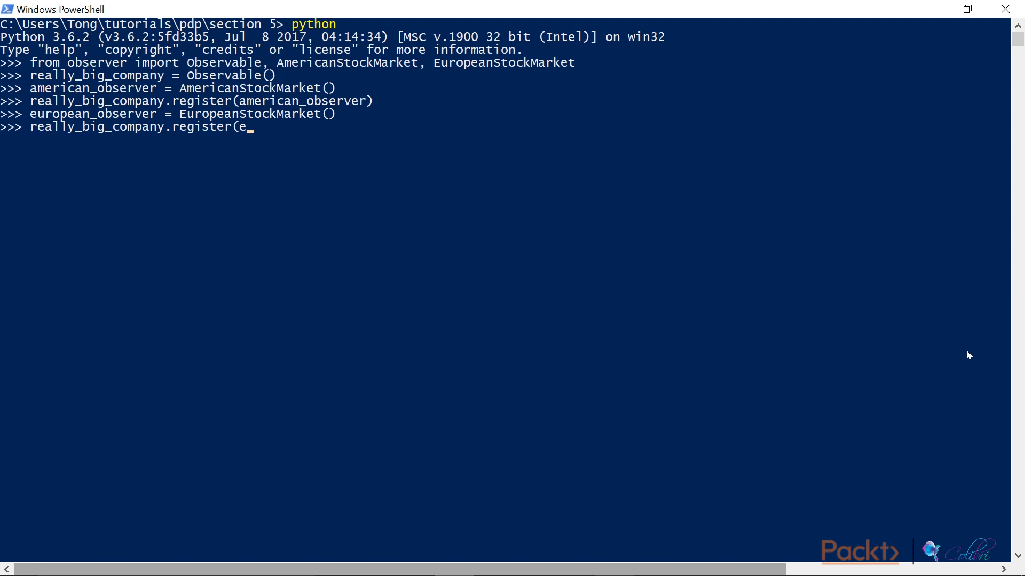
{"action": "type", "text": "uropean_observer"}
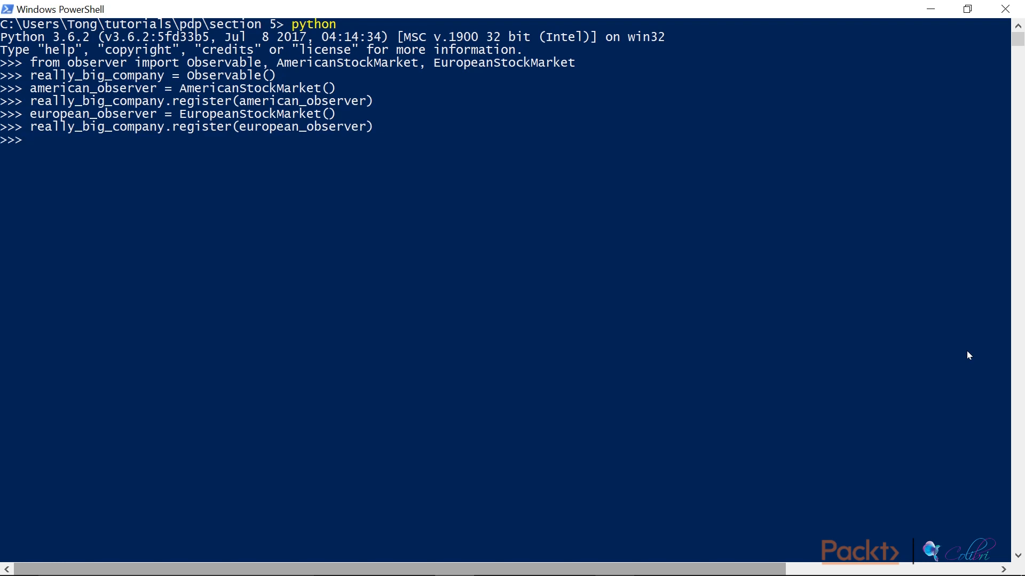
- Run really_big_company.update_observers('important_update', msg='CEO unexpectedly resigns') so both markets print it
{"action": "type", "text": "really"}
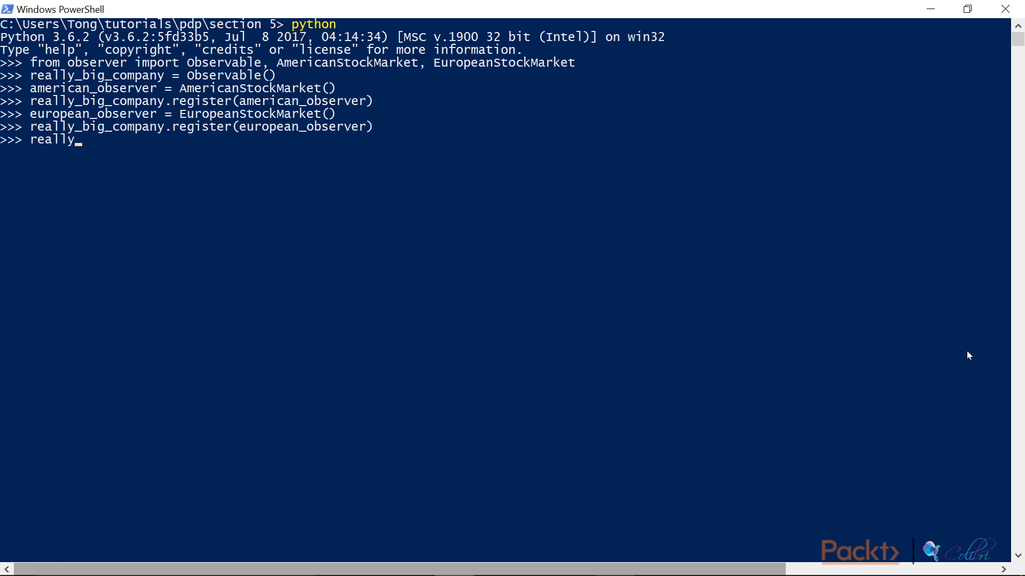
{"action": "type", "text": "_big_compan"}
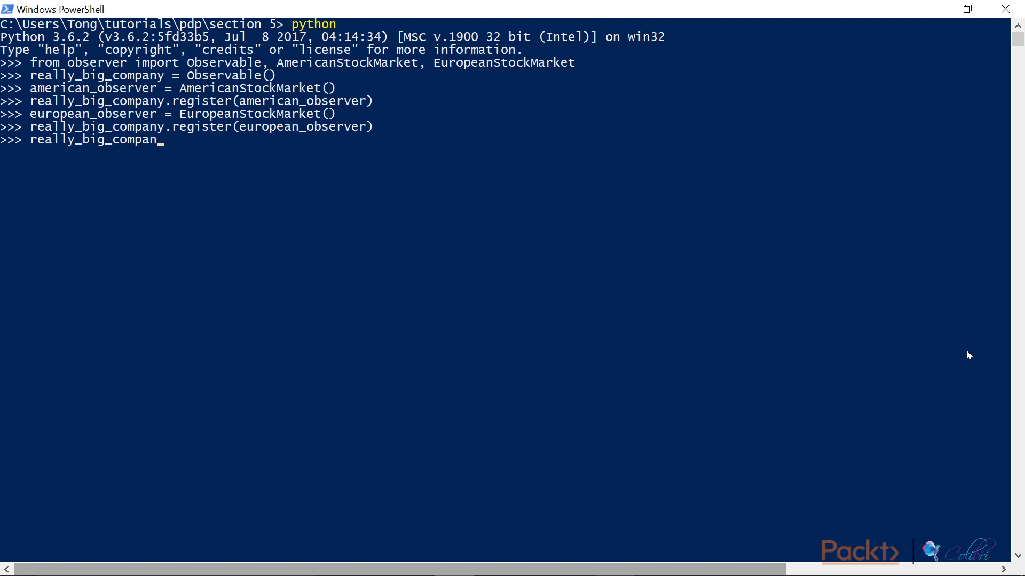
{"action": "type", "text": "y.update"}
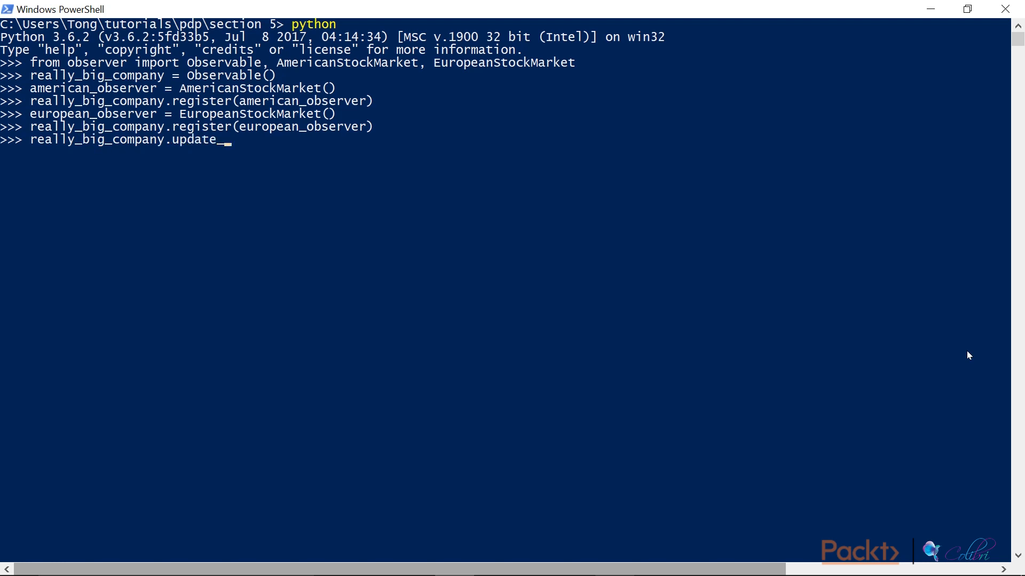
{"action": "type", "text": "_observers"}
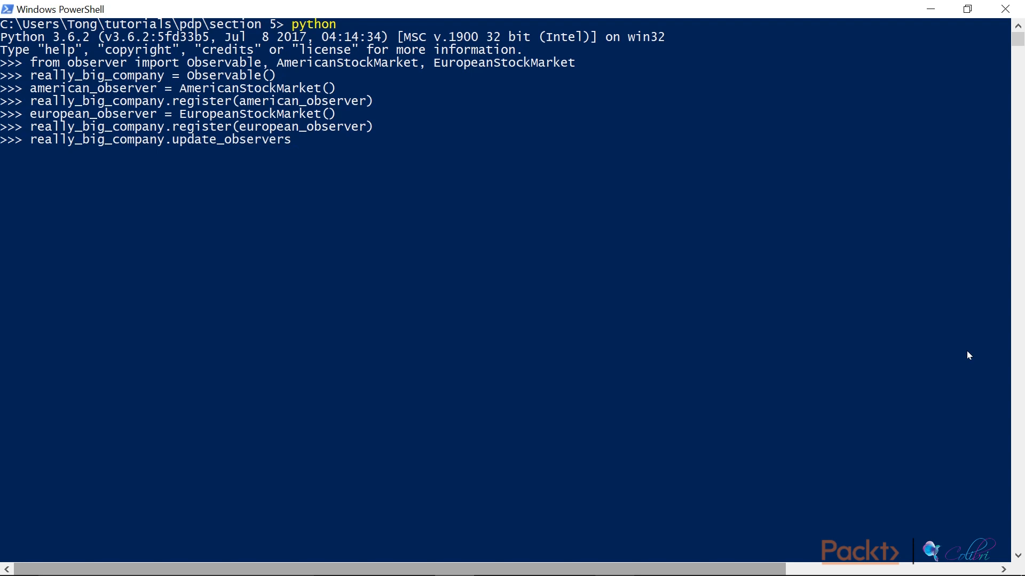
{"action": "type", "text": "('important_update',"}
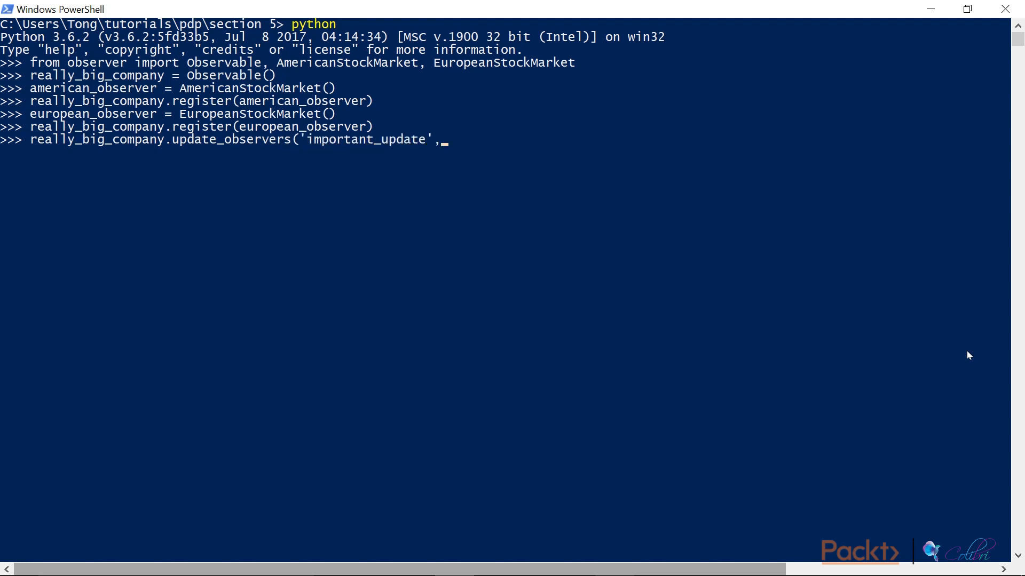
{"action": "type", "text": "msg"}
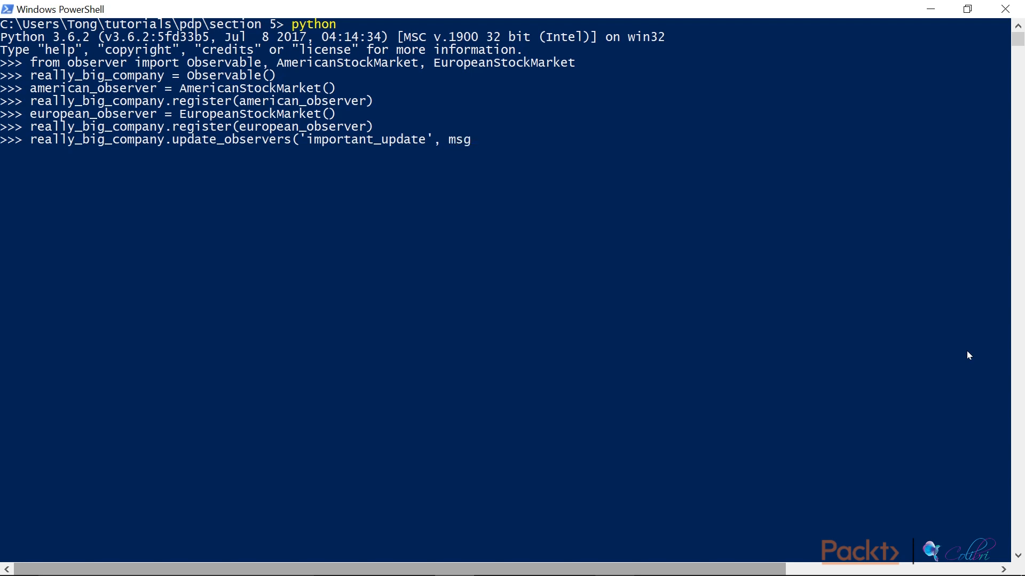
{"action": "type", "text": "='CEO"}
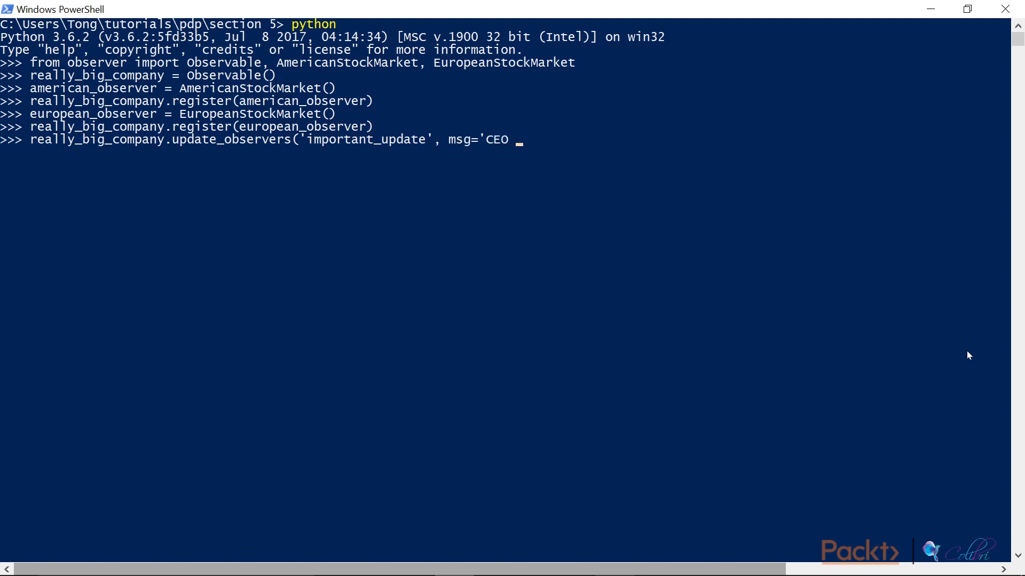
{"action": "type", "text": "unexpectedly resigns'"}
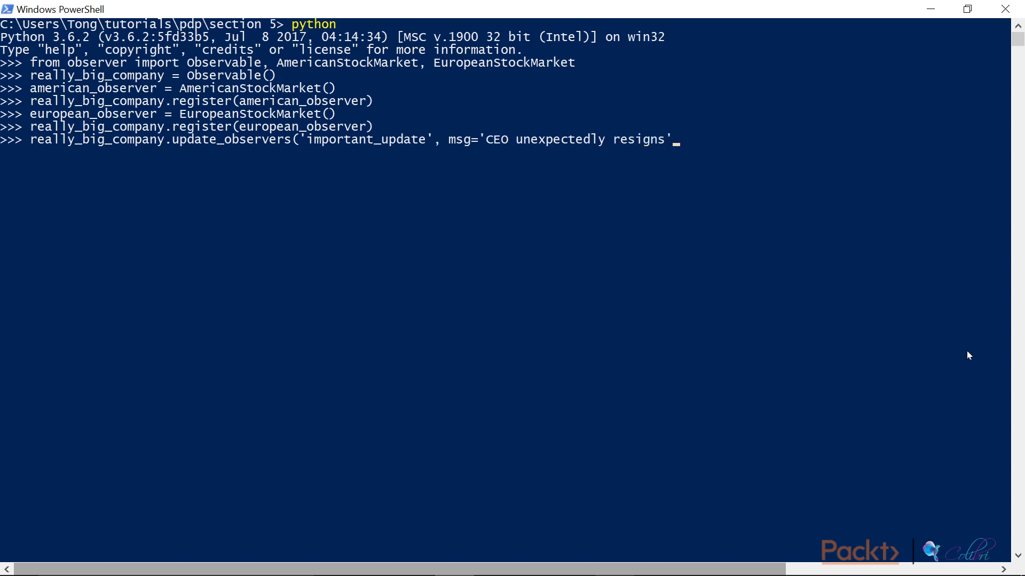
{"action": "type", "text": ")"}
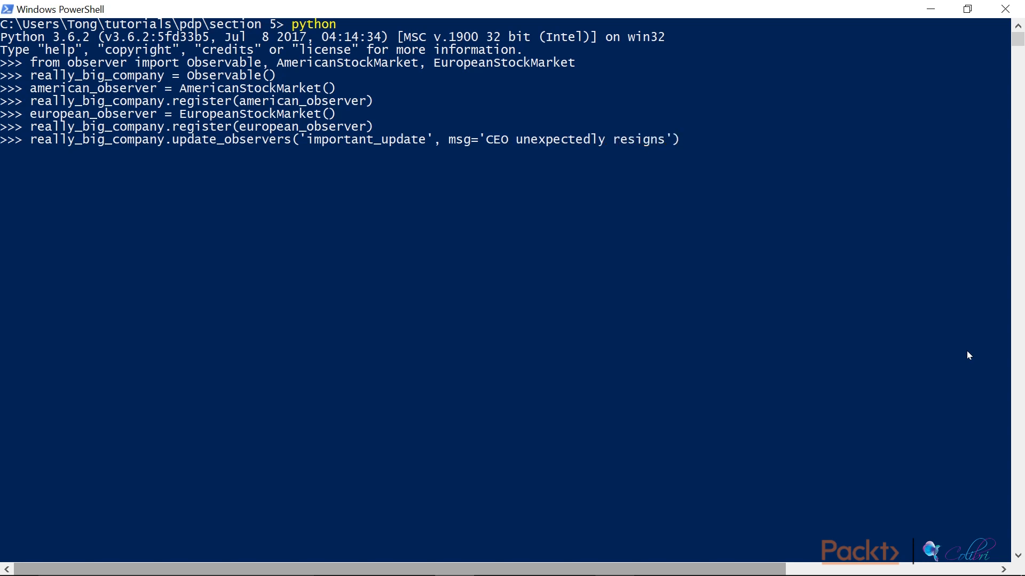
{"action": "key", "text": "enter"}
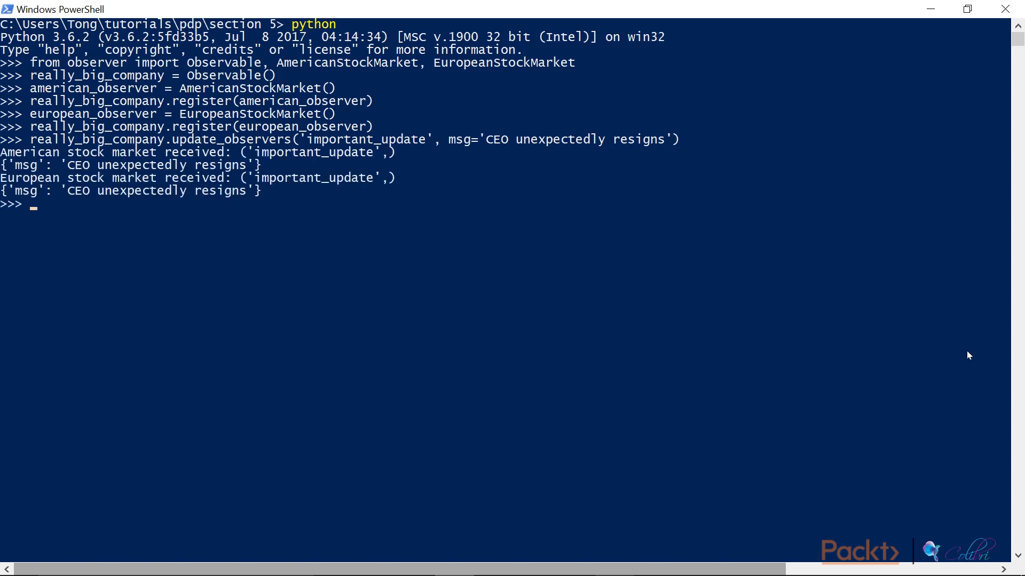